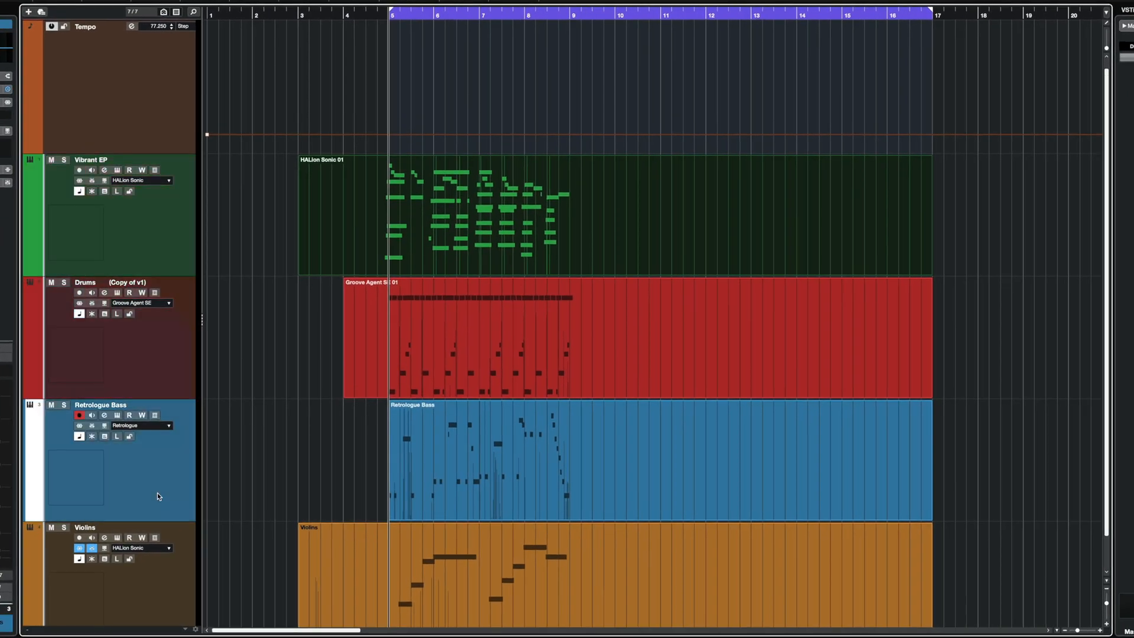
- Open the drum part in the Drum Editor for note editing
left_click(78, 548)
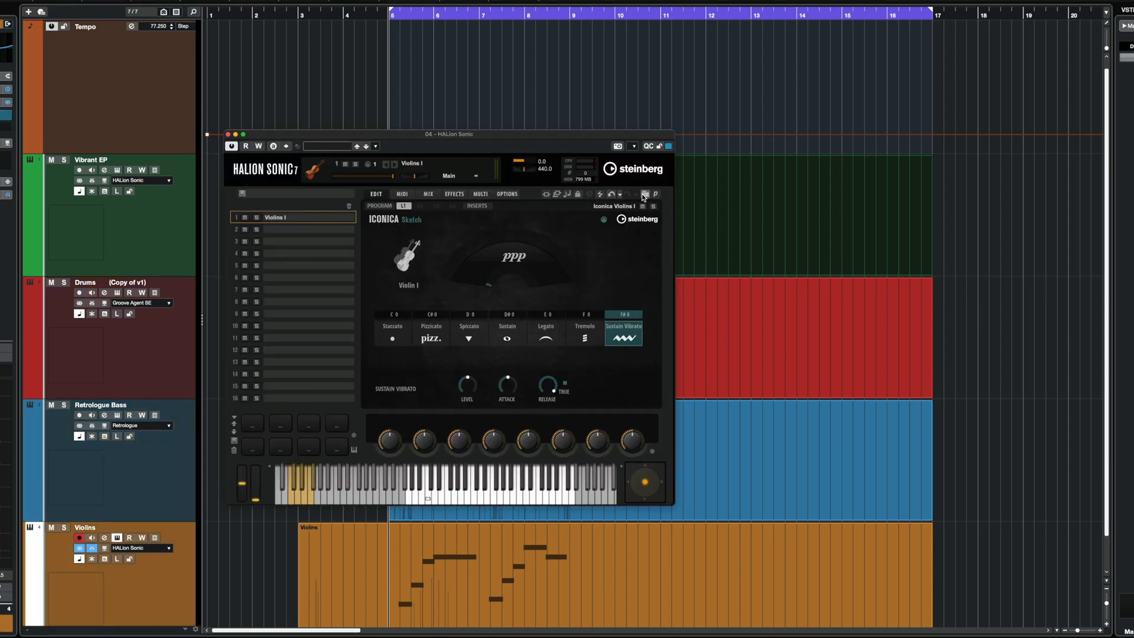
left_click(228, 134)
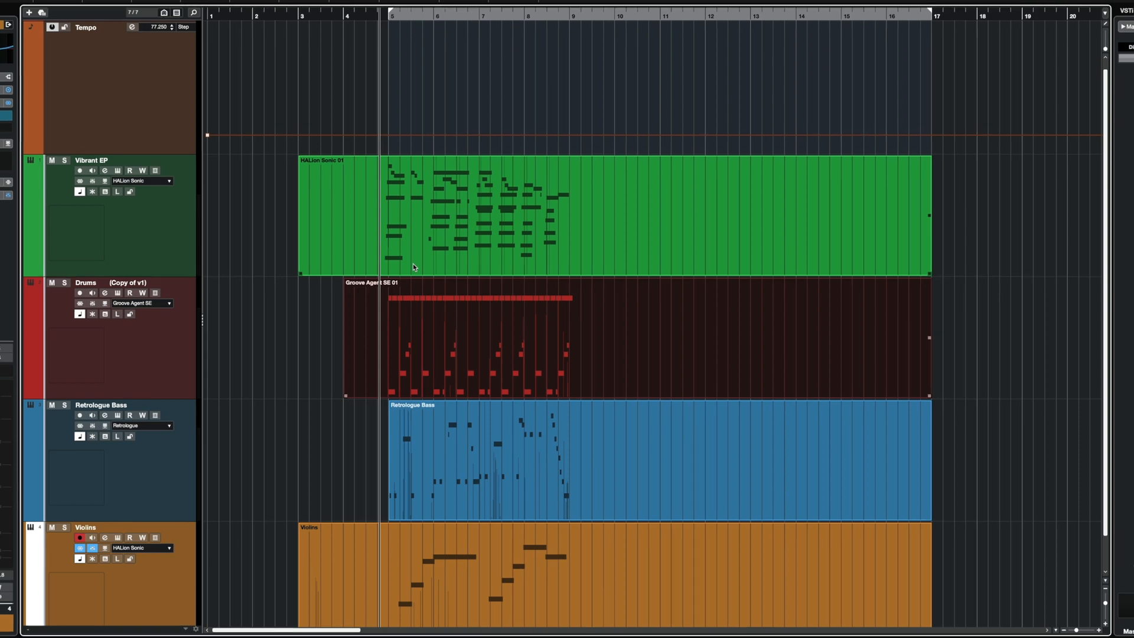
double_click(477, 342)
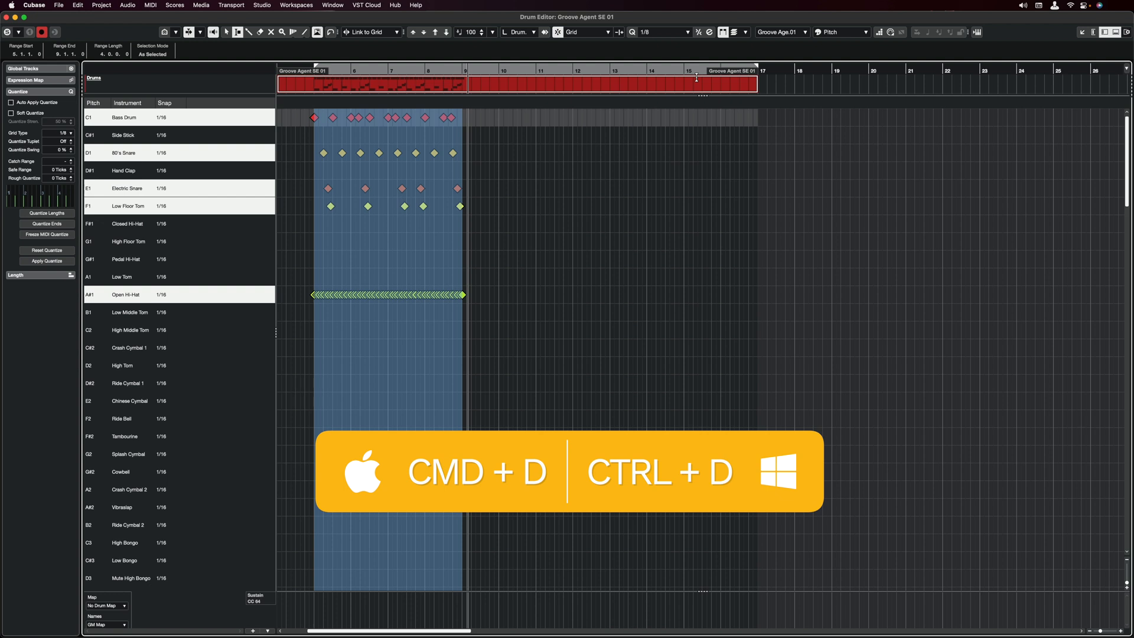
- Duplicate the selected four-bar drum range repeatedly with Cmd+D to fill toward bar 17
key("cmd+d")
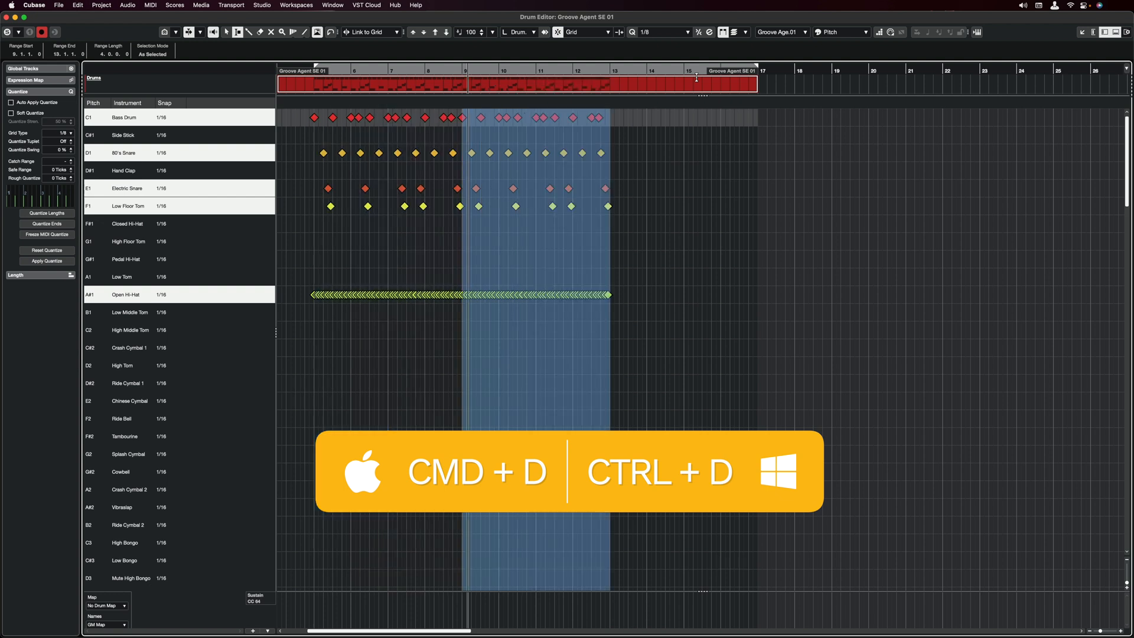
key("cmd+d")
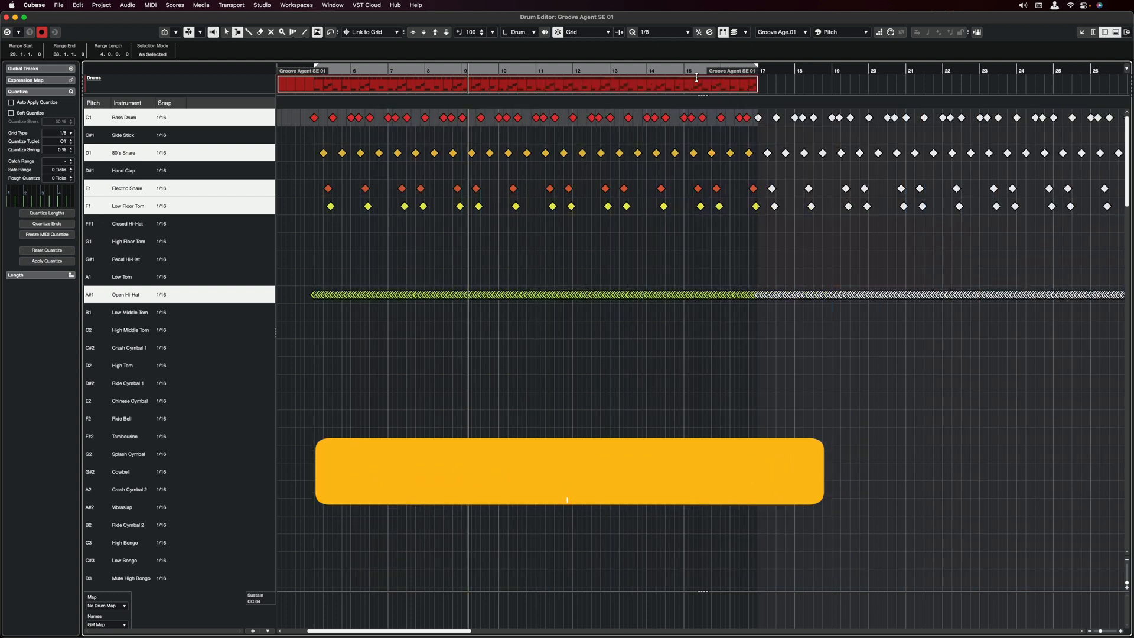